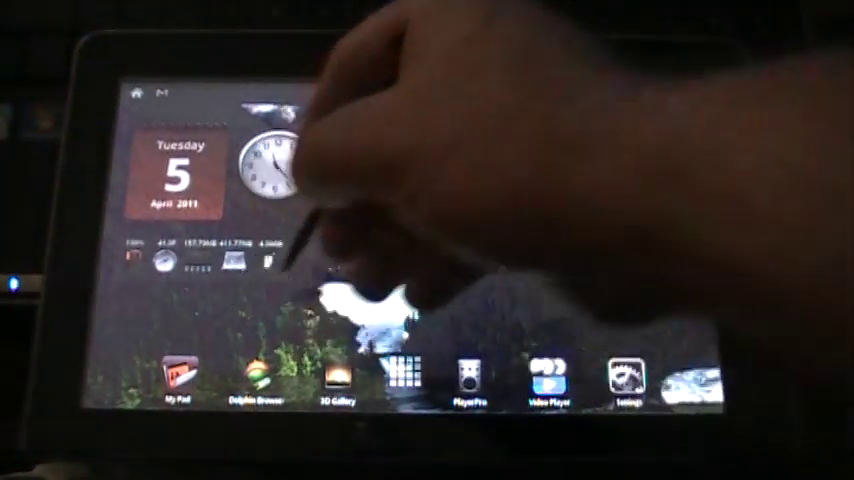
click(398, 375)
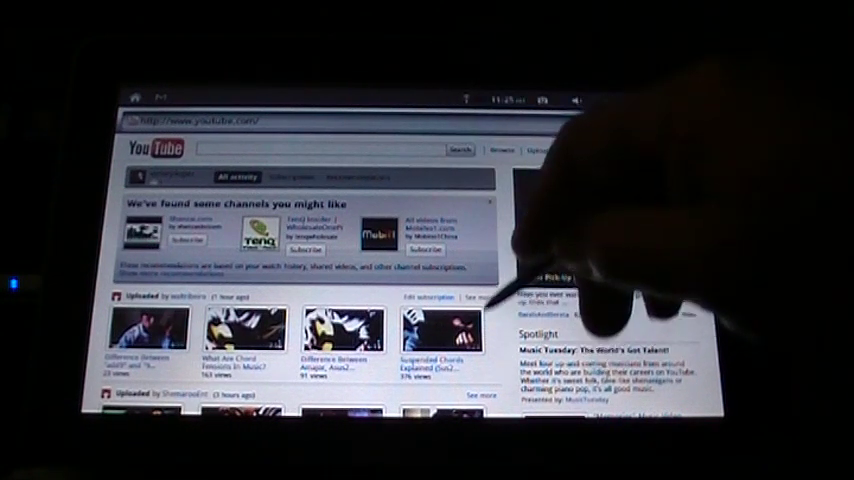
scroll(down, 3)
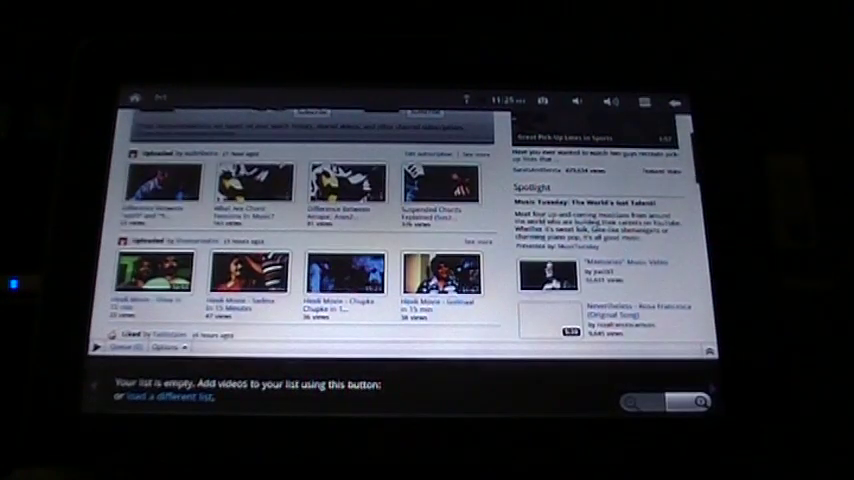
scroll(down, 3)
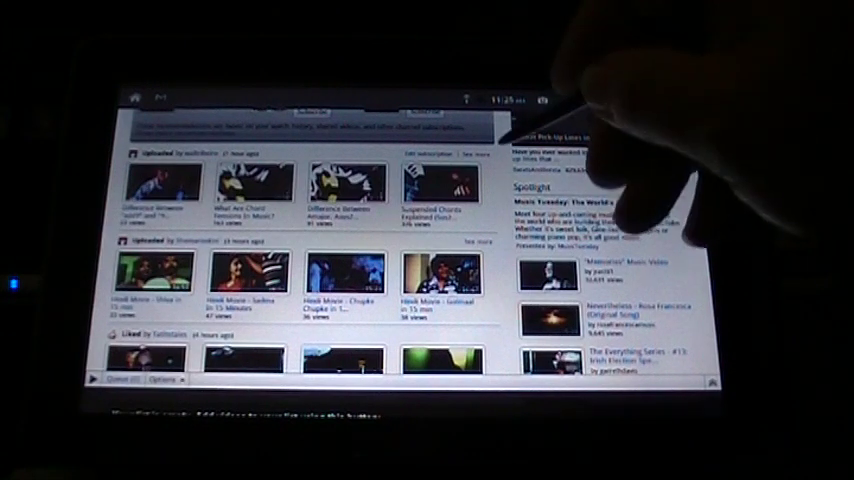
scroll(up, 3)
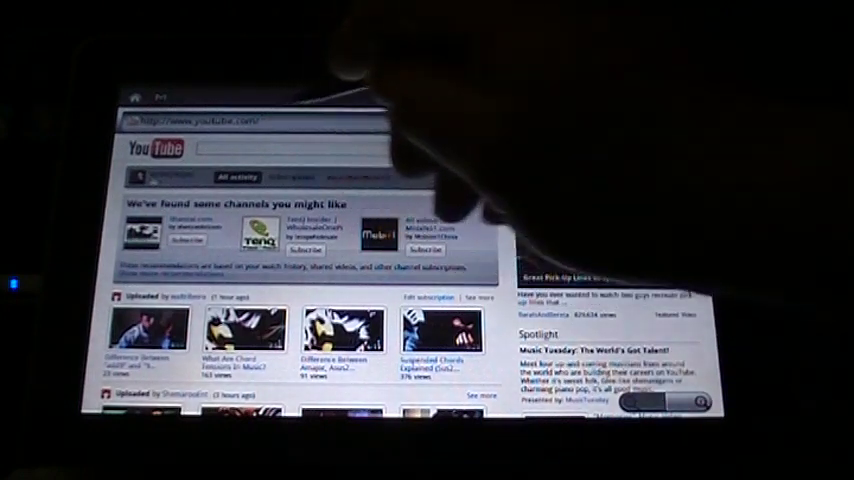
Search YouTube for 'flytouch 3'.
click(320, 149)
text(flytouch 3)
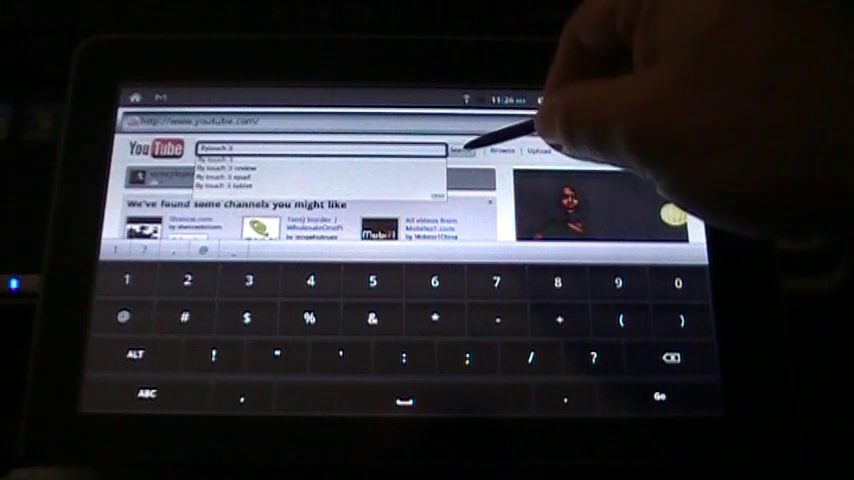
click(461, 150)
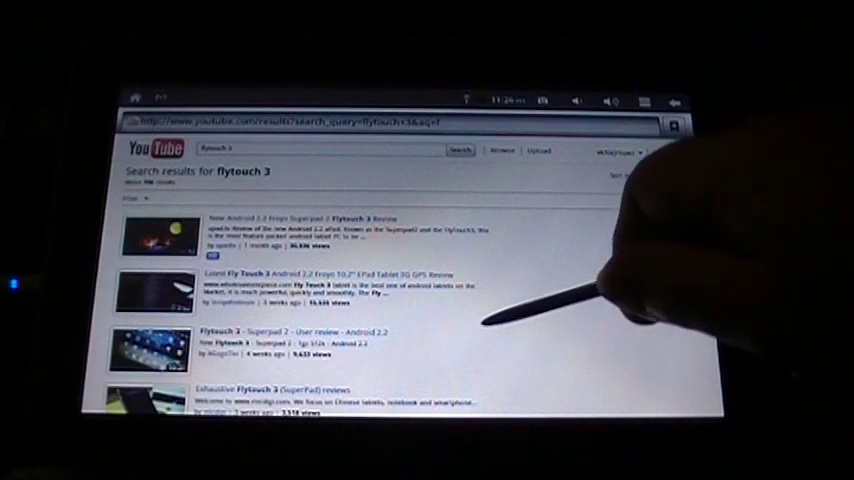
scroll(down, 3)
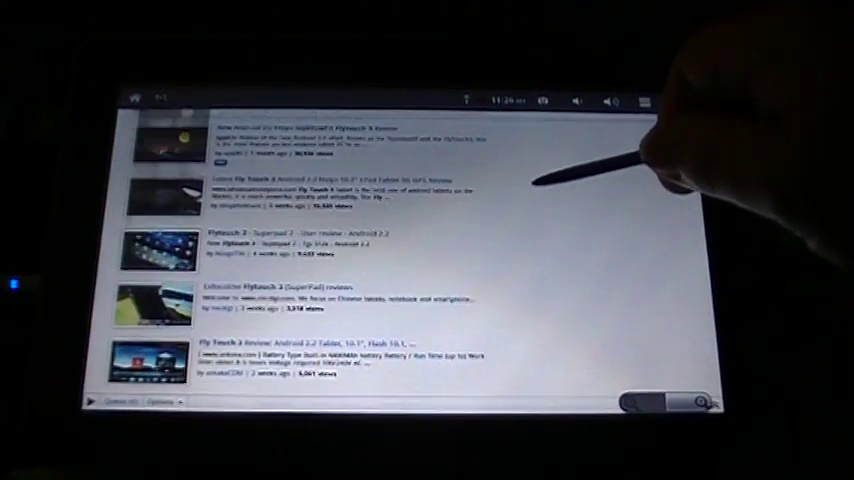
scroll(down, 3)
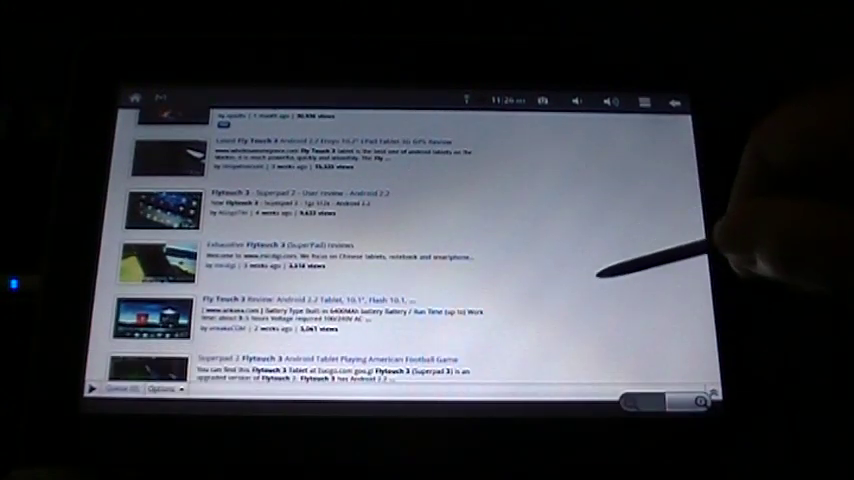
scroll(down, 3)
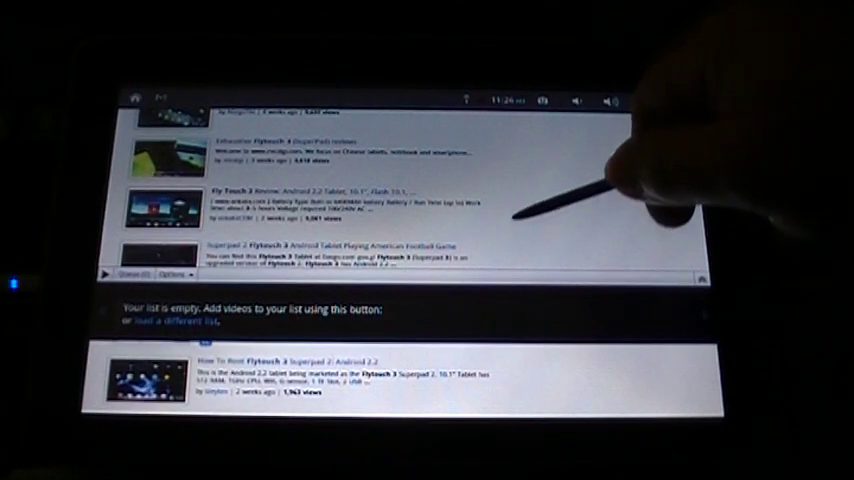
scroll(down, 3)
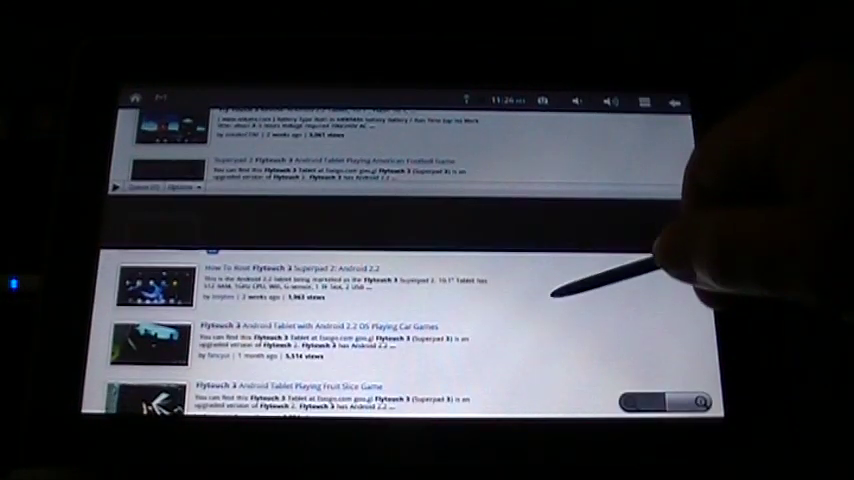
scroll(up, 3)
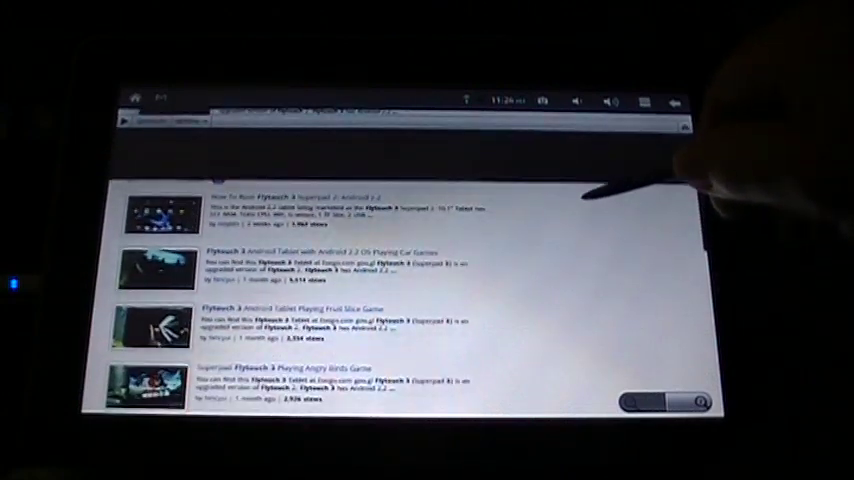
scroll(down, 3)
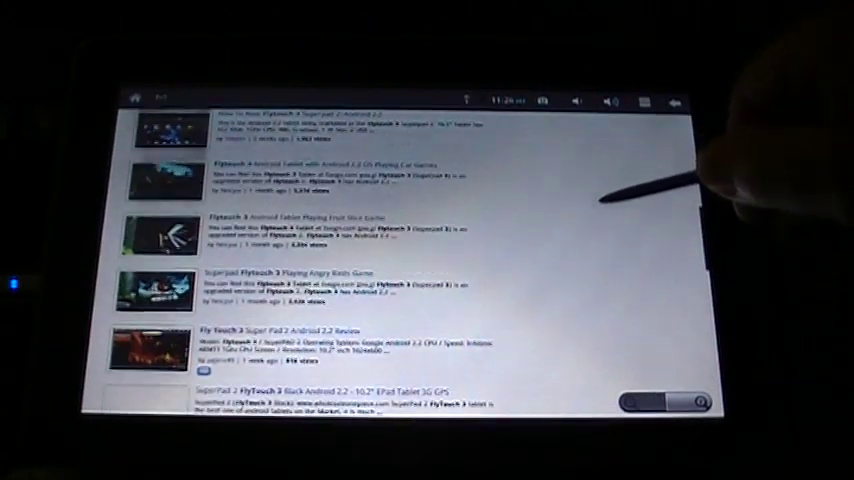
scroll(down, 3)
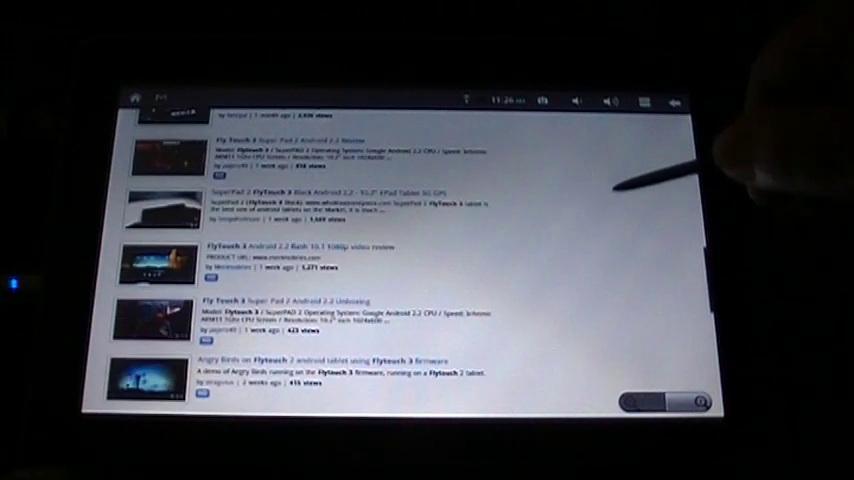
scroll(down, 3)
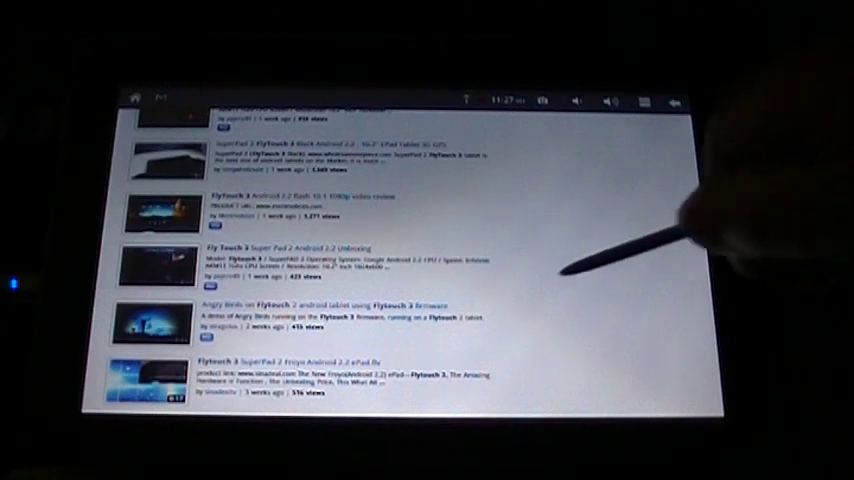
scroll(down, 3)
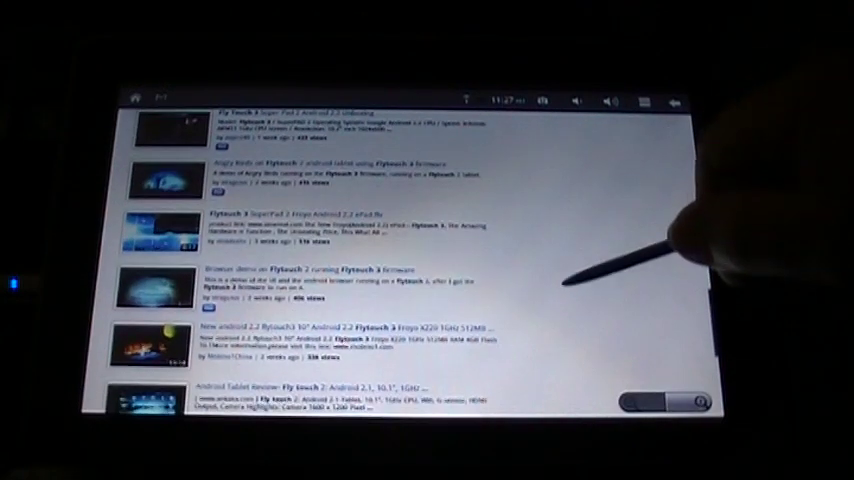
scroll(down, 3)
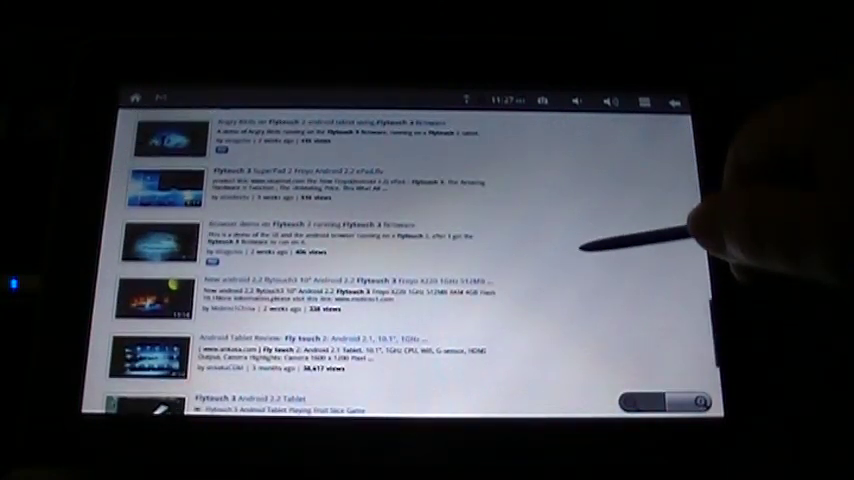
scroll(down, 3)
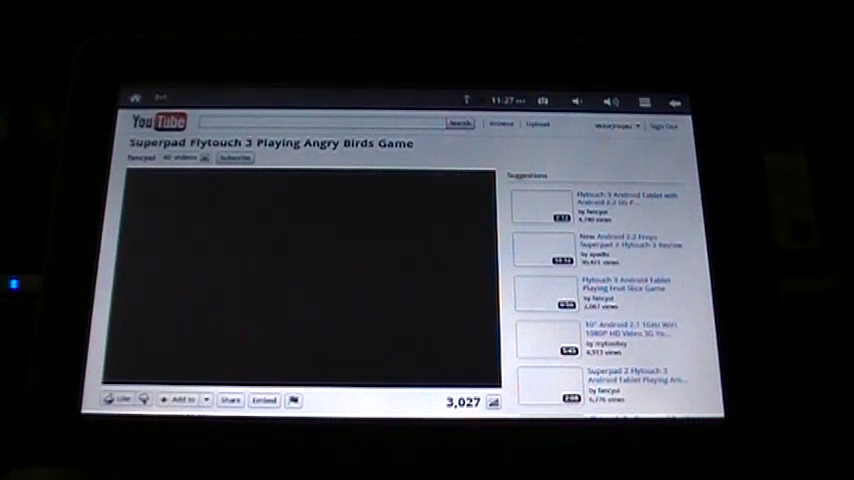
Start playing the 'Superpad Flytouch 3 Playing Angry Birds Game' video.
scroll(down, 3)
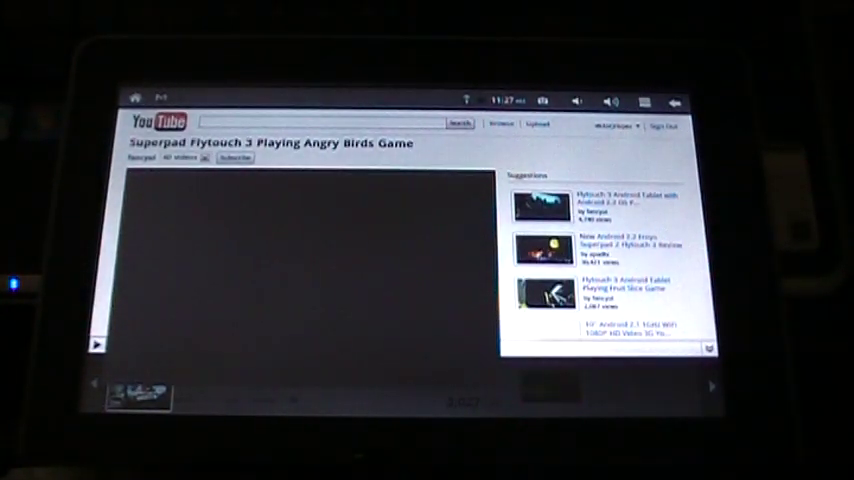
click(310, 265)
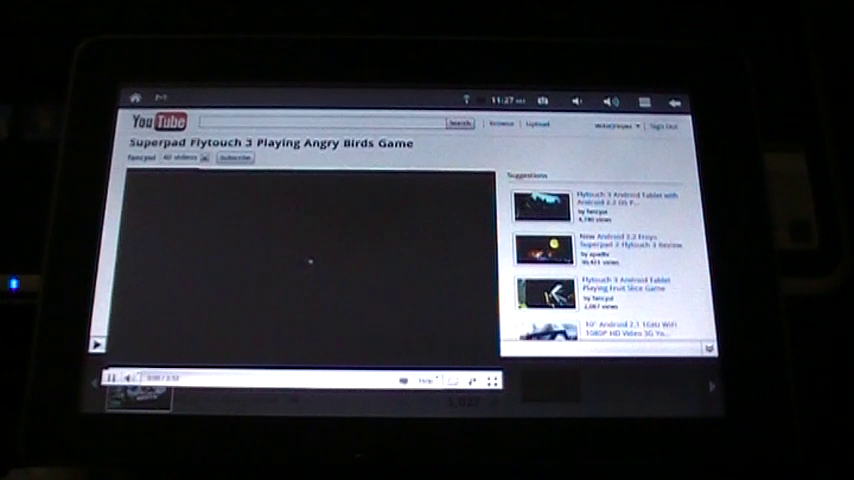